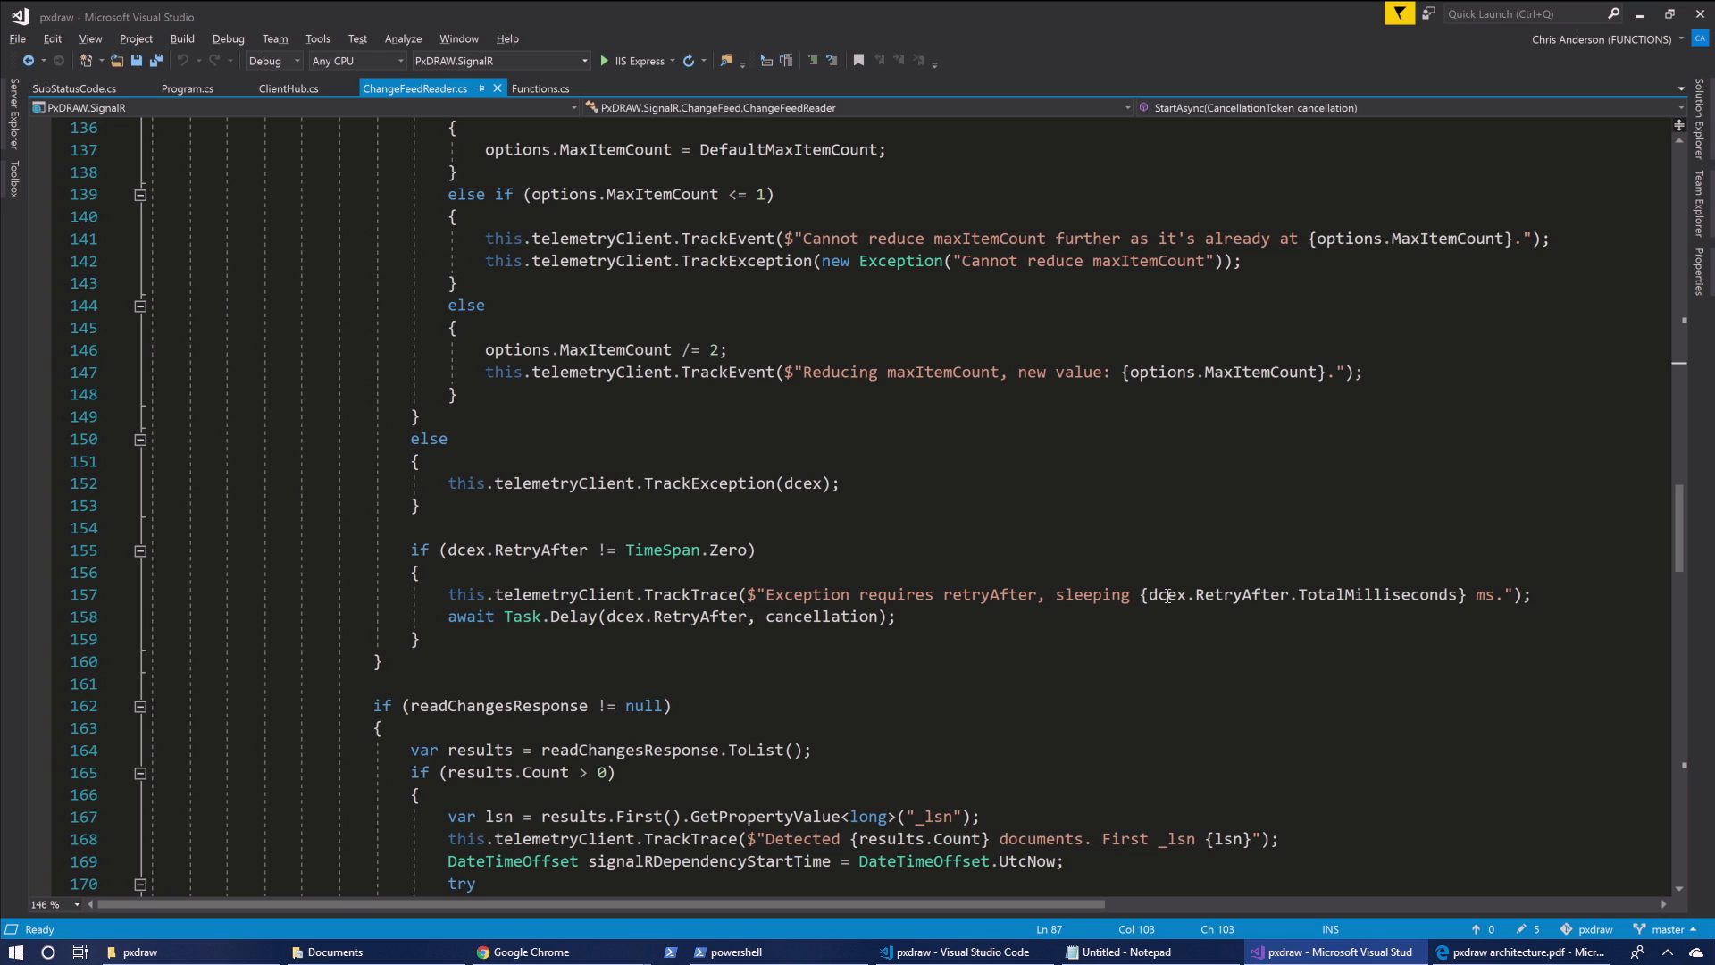
mouse_move(936, 539)
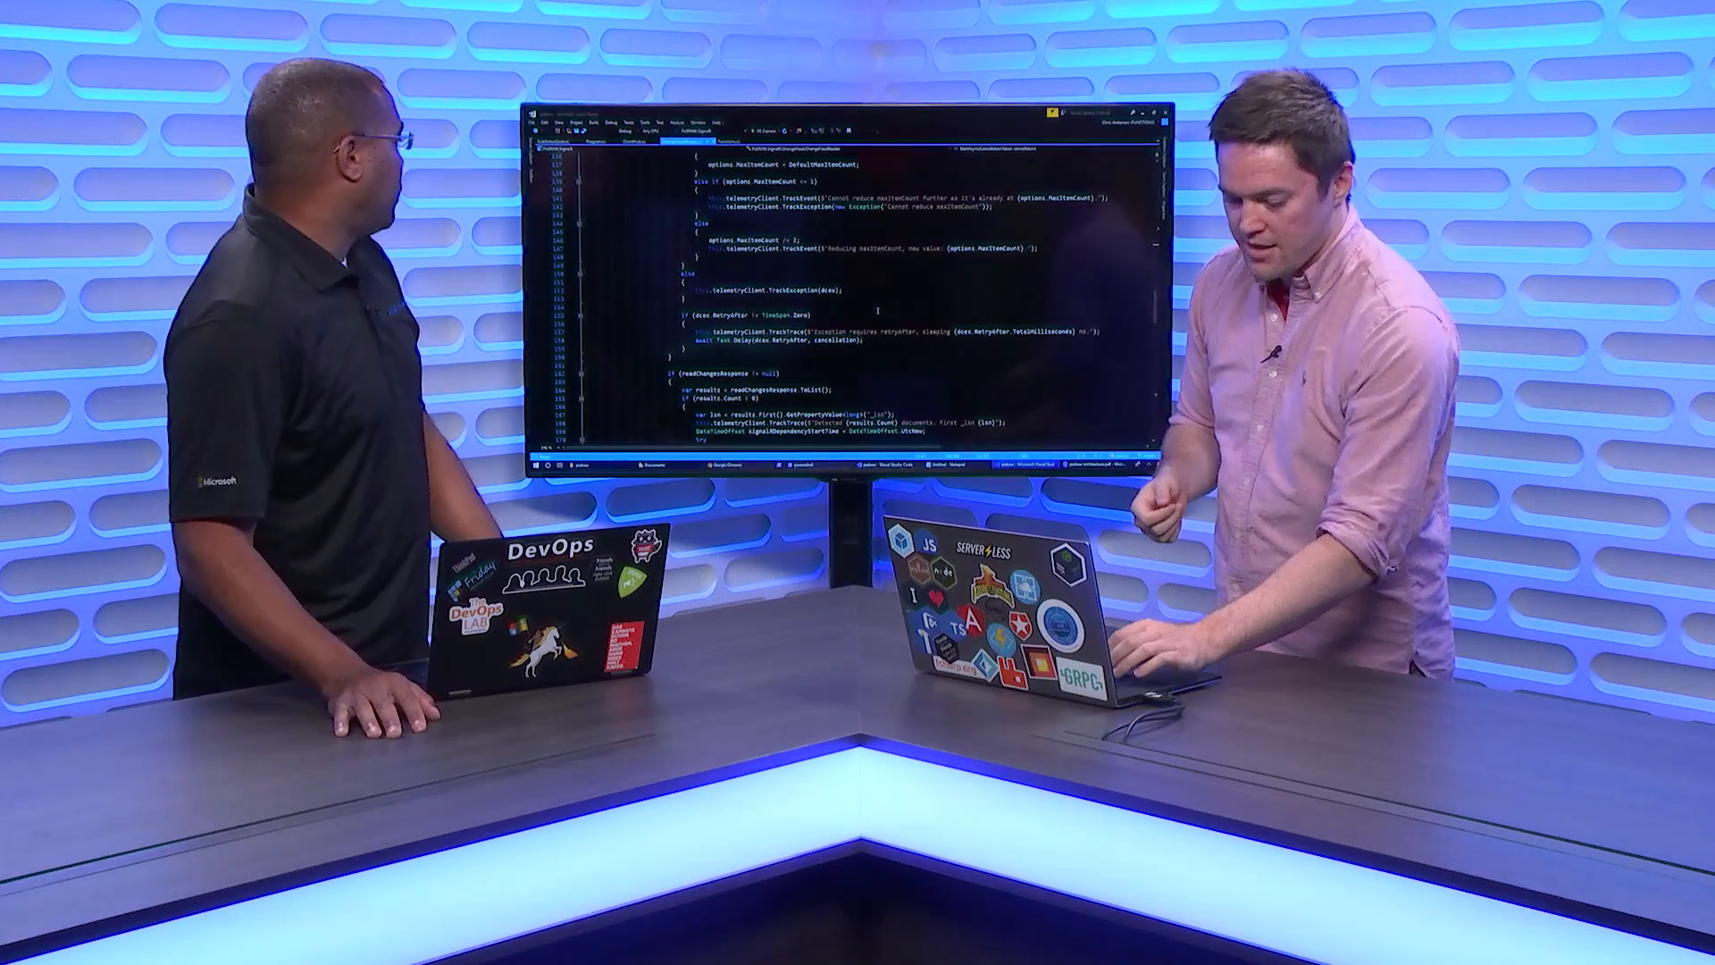
Open Functions.cs from the pxdraw.updateprocessor project to view the Cosmos DB-triggered UpdateProcessor
key(alt+tab)
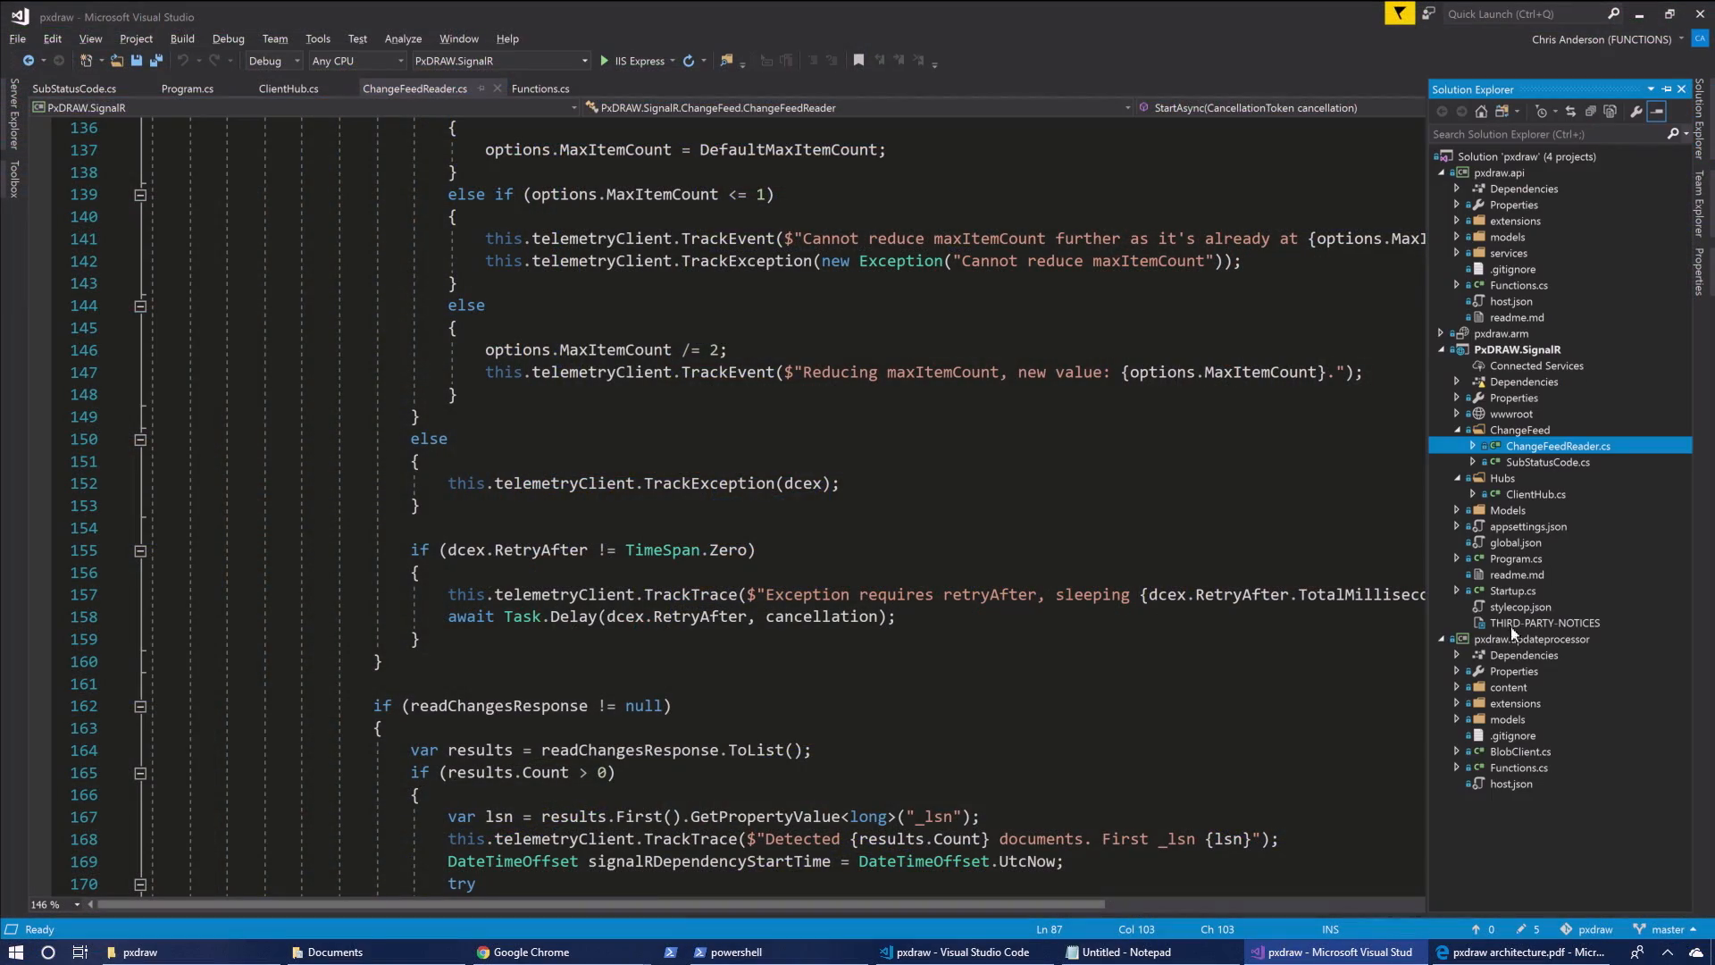
click(1520, 767)
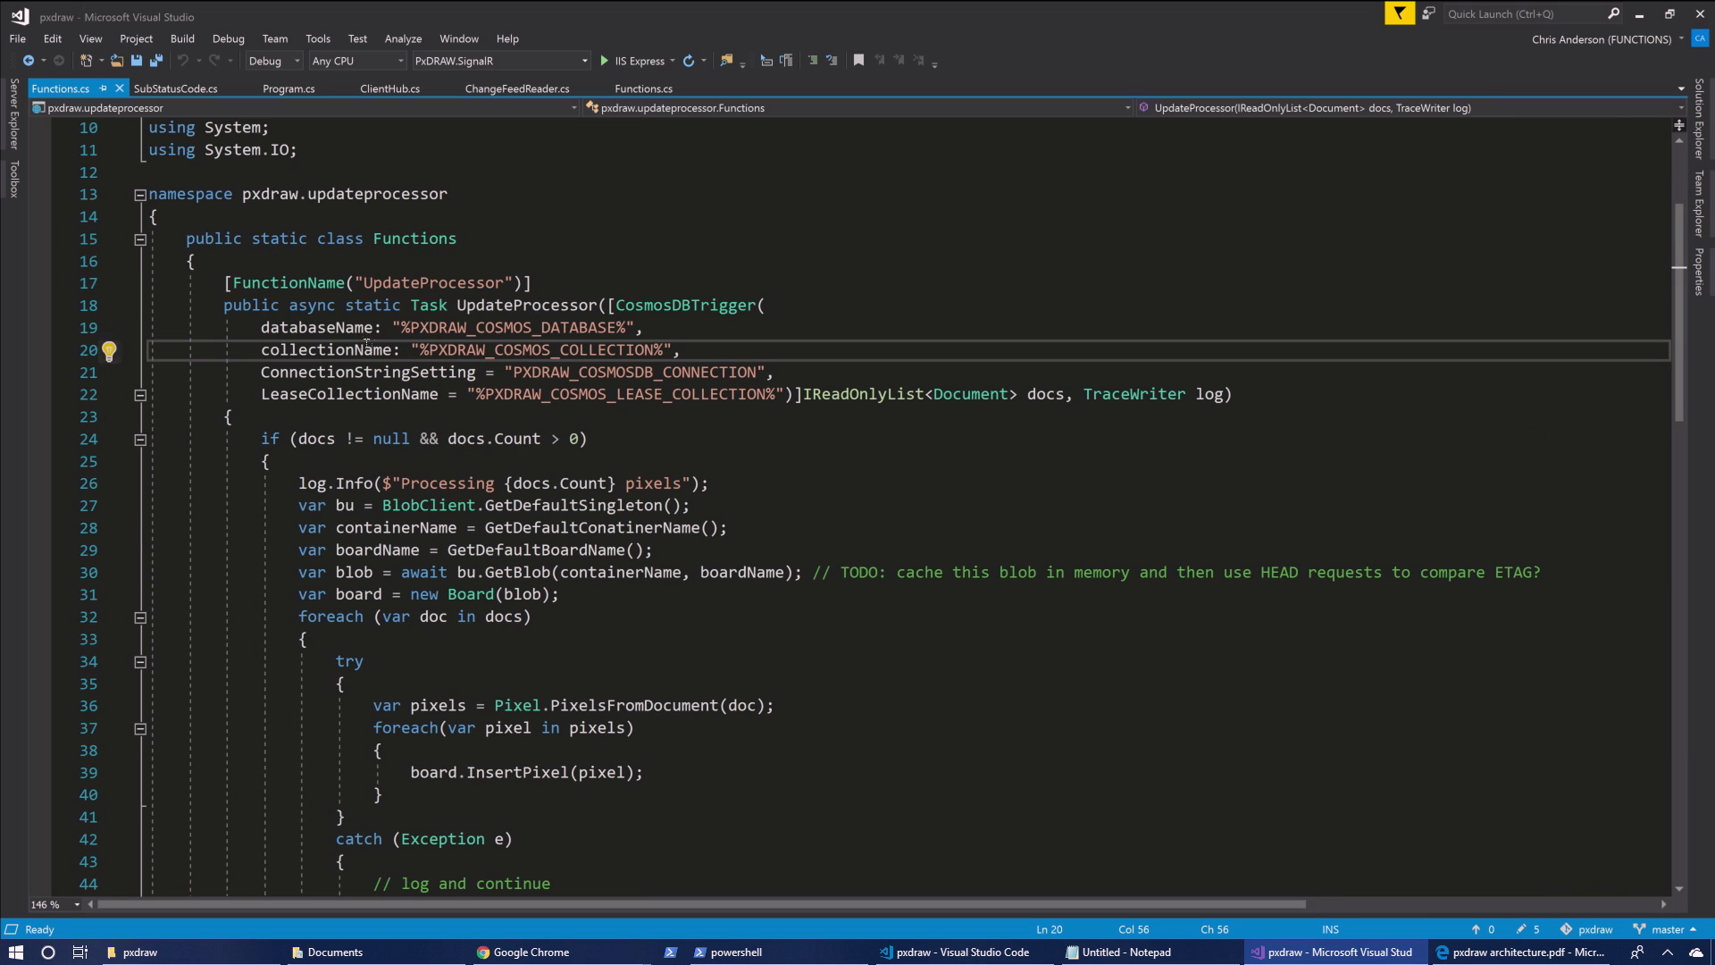
double_click(687, 305)
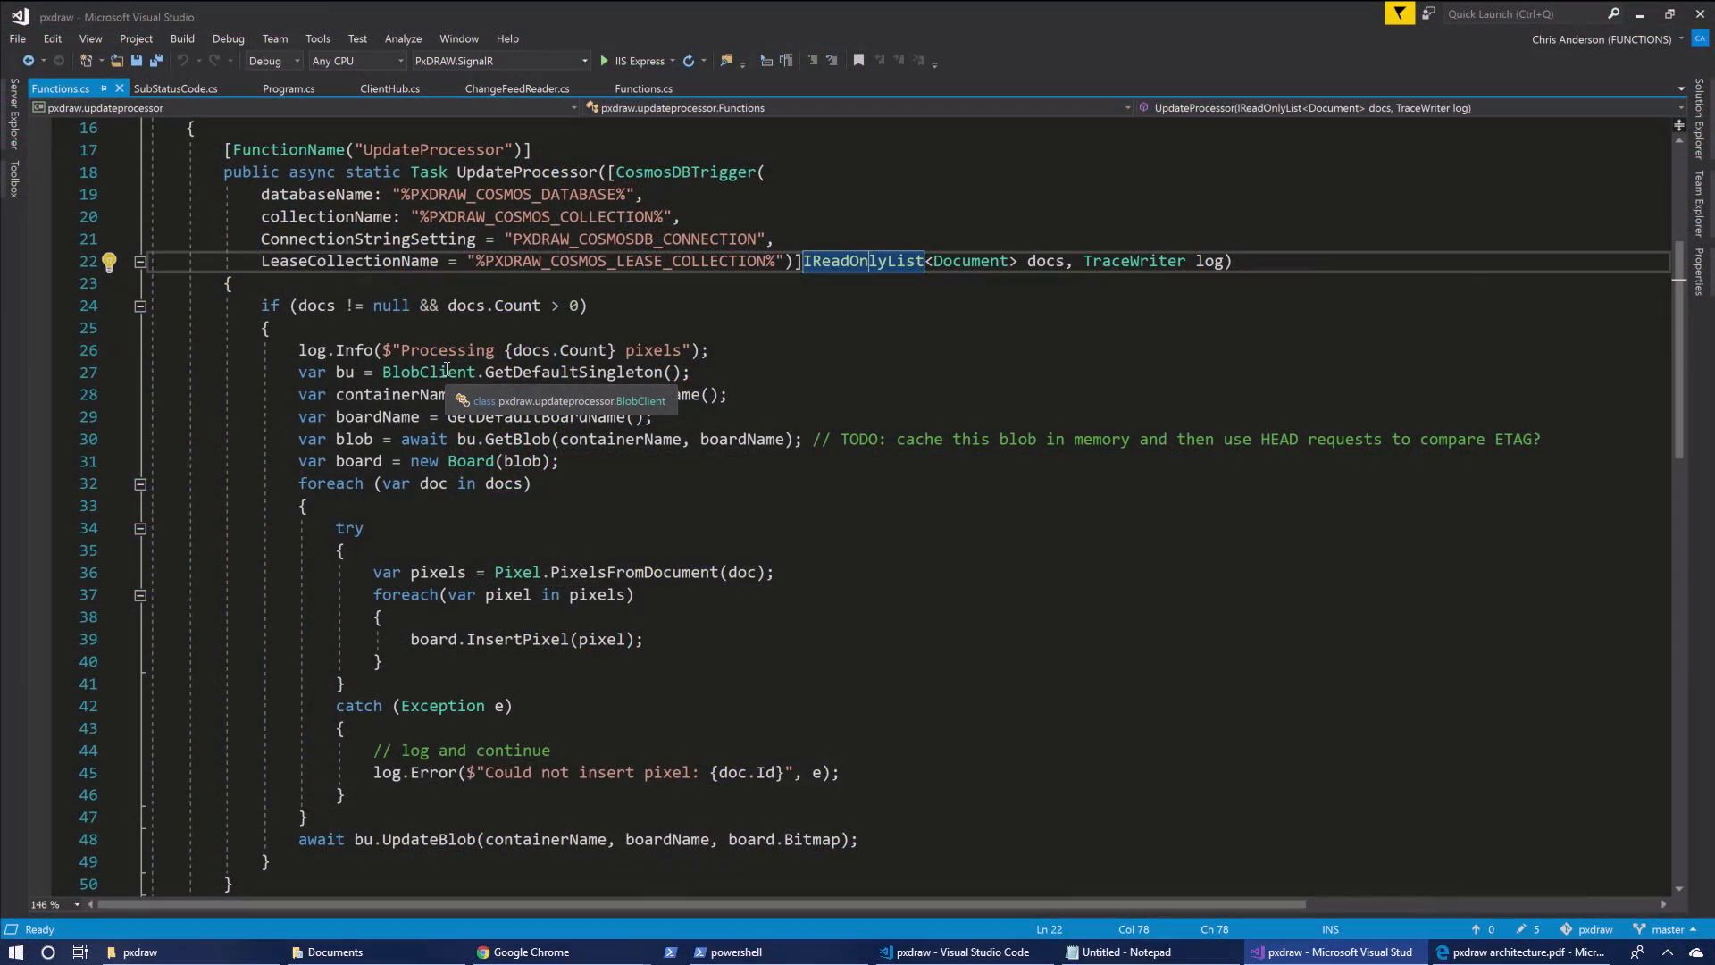
scroll(down, 3)
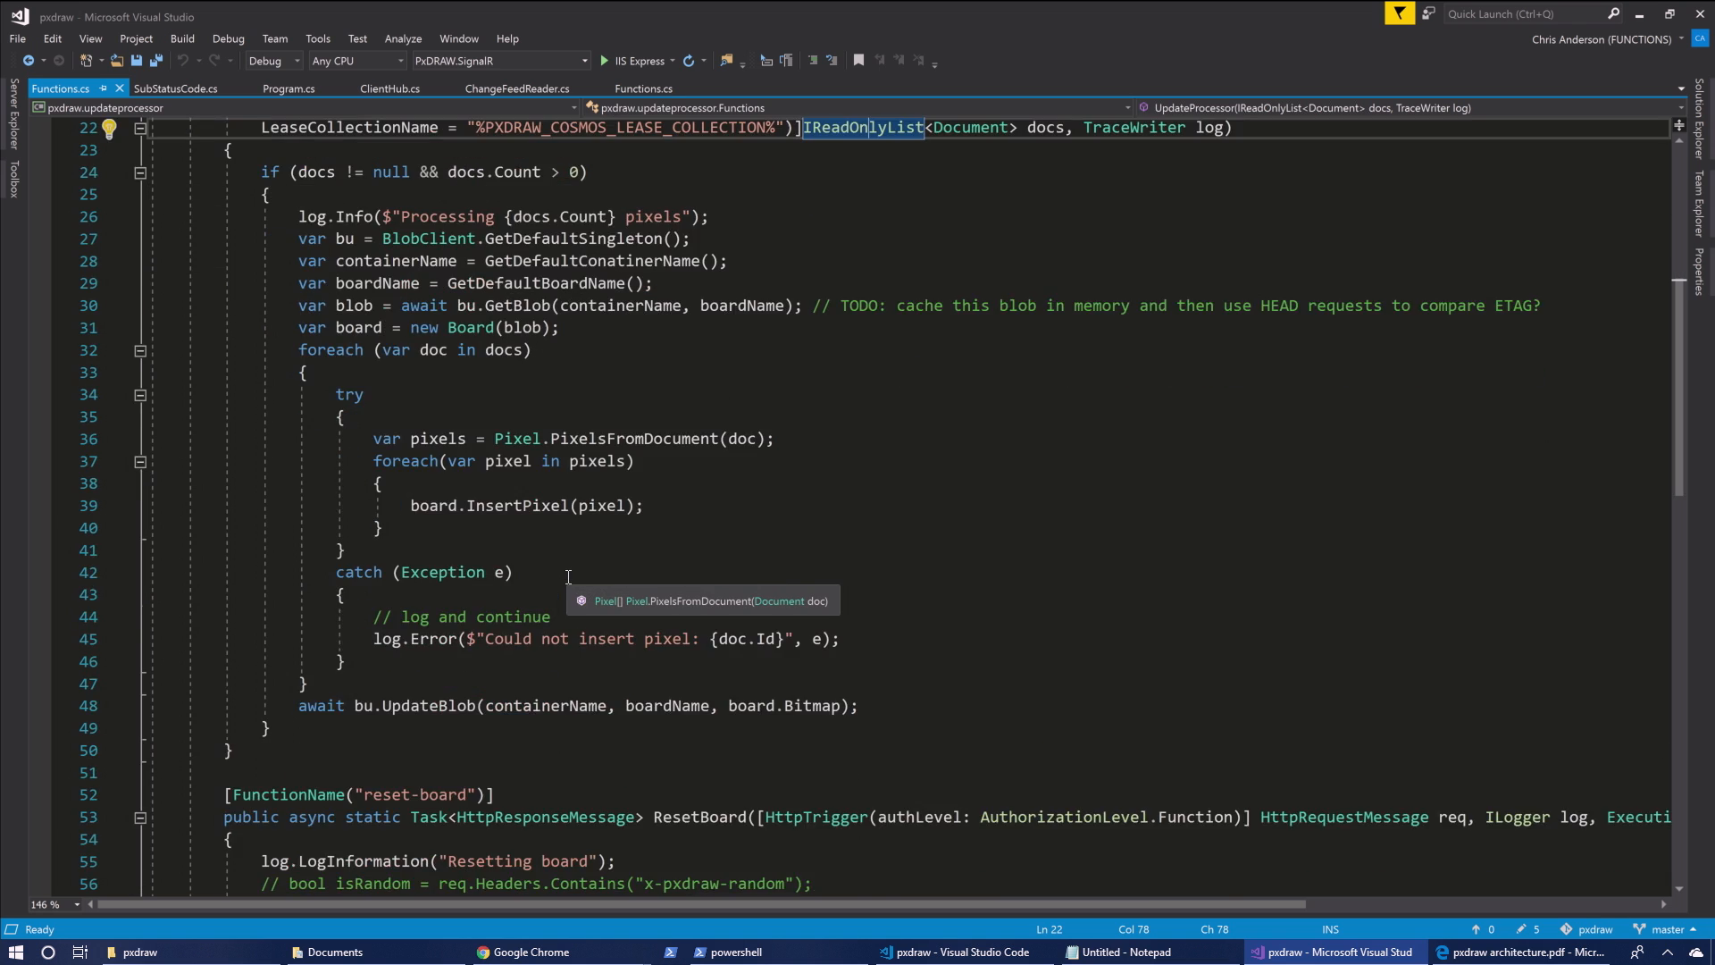
scroll(down, 3)
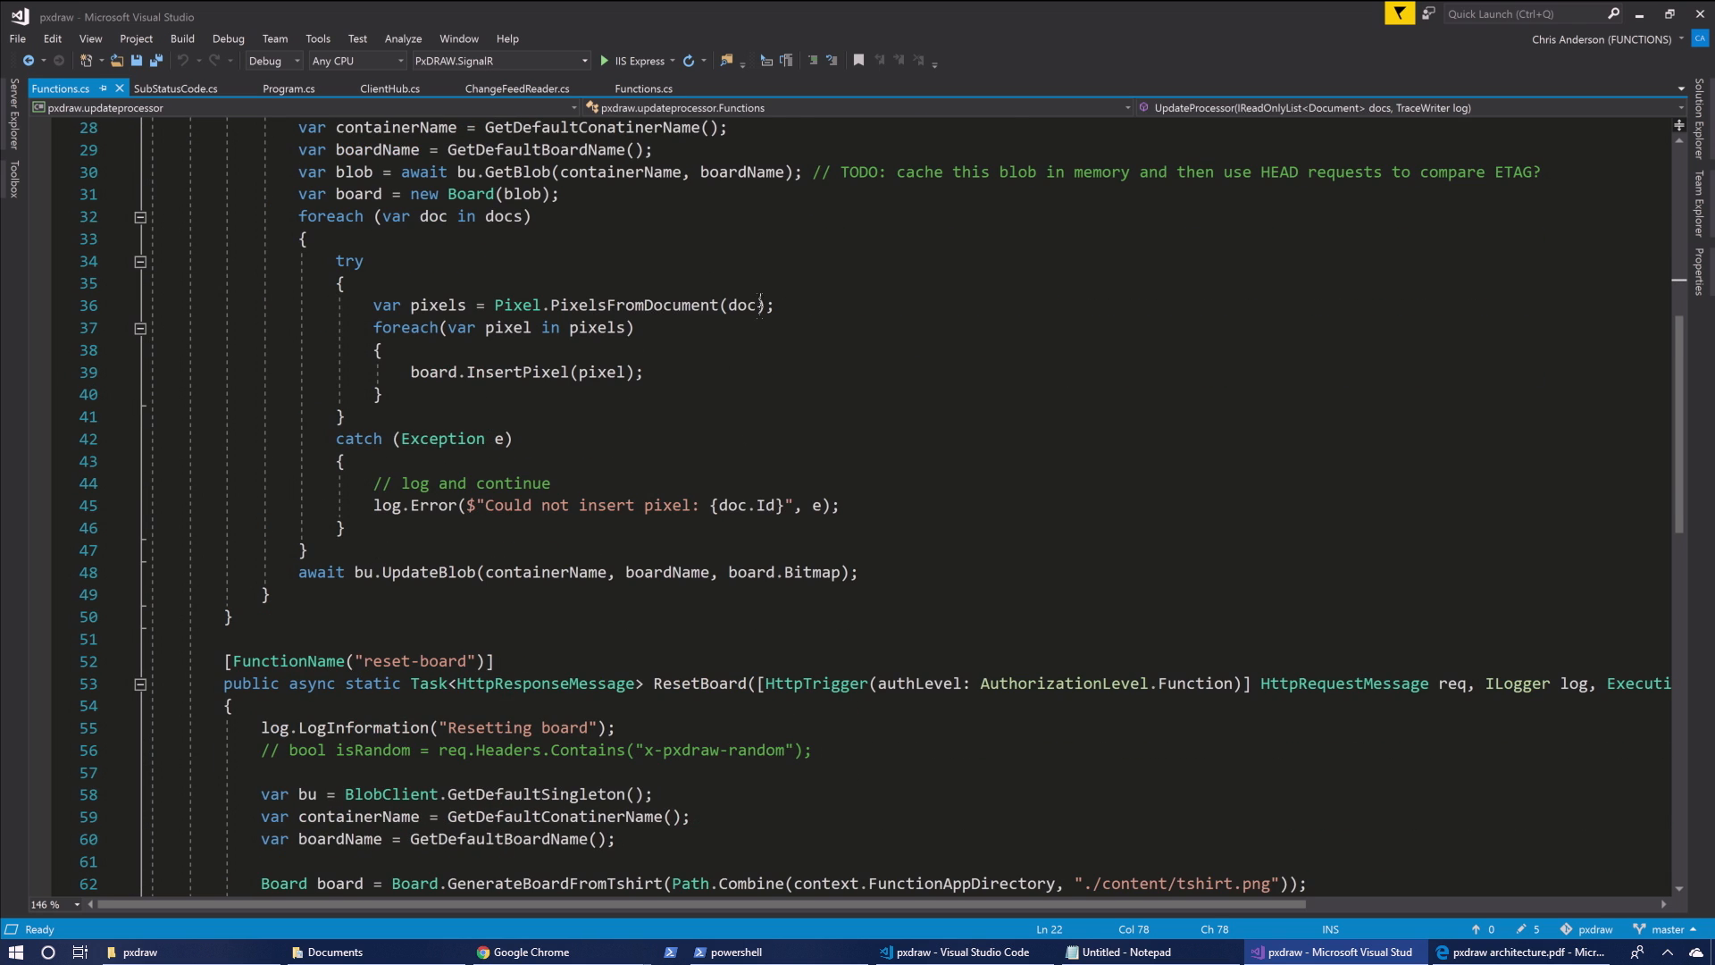